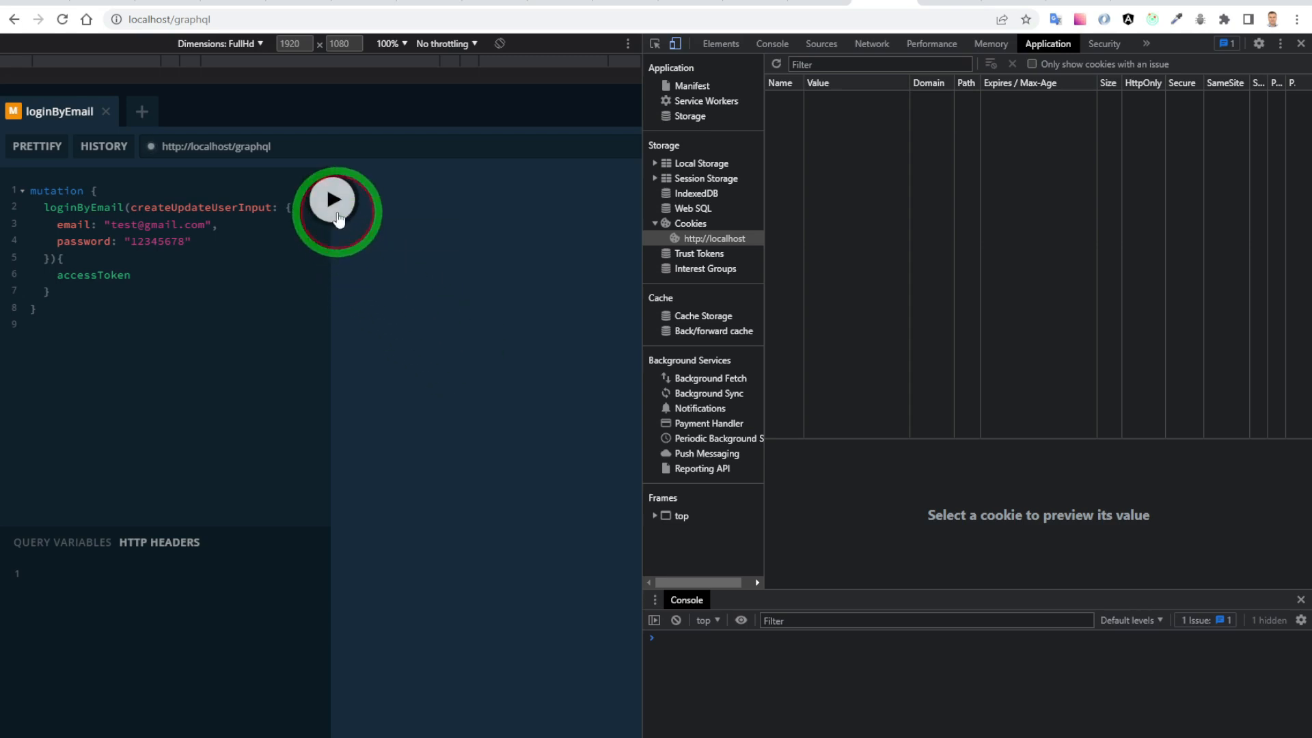
Run the loginByEmail and refreshAccessToken mutations, both returning access tokens.
left_click(333, 199)
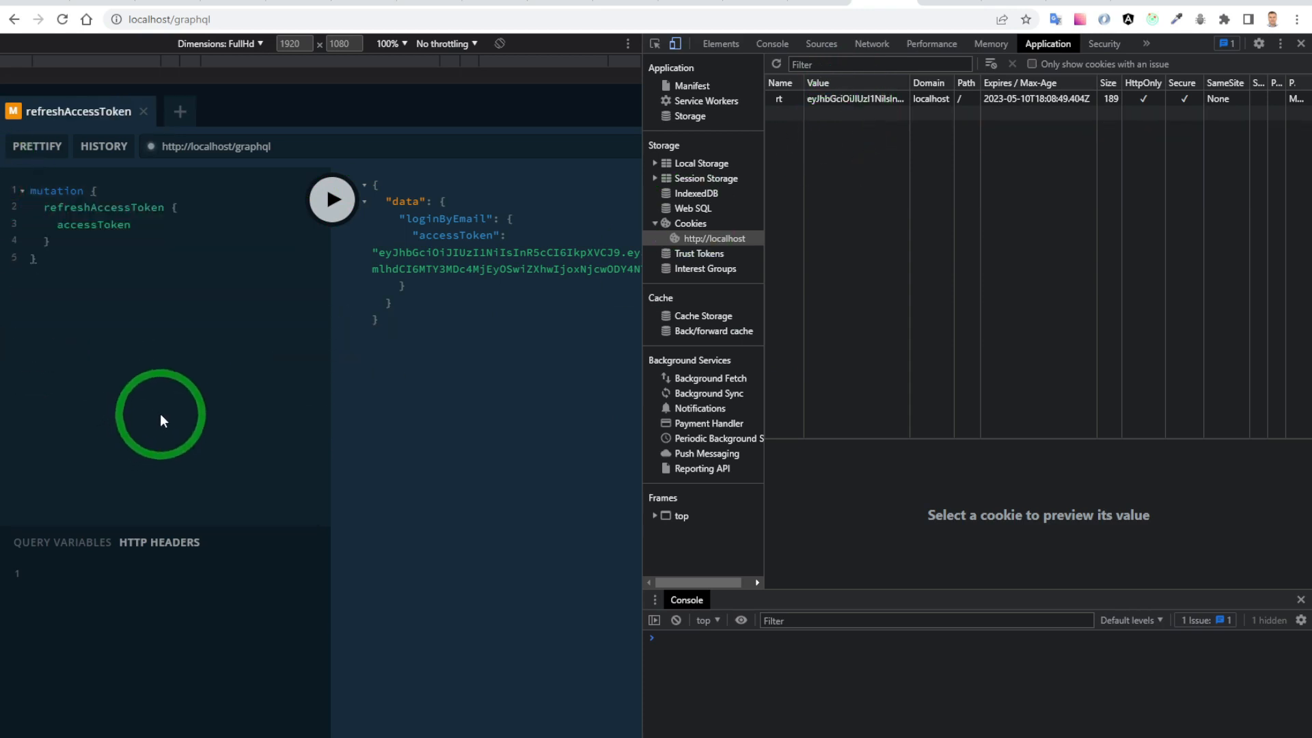
left_click(333, 199)
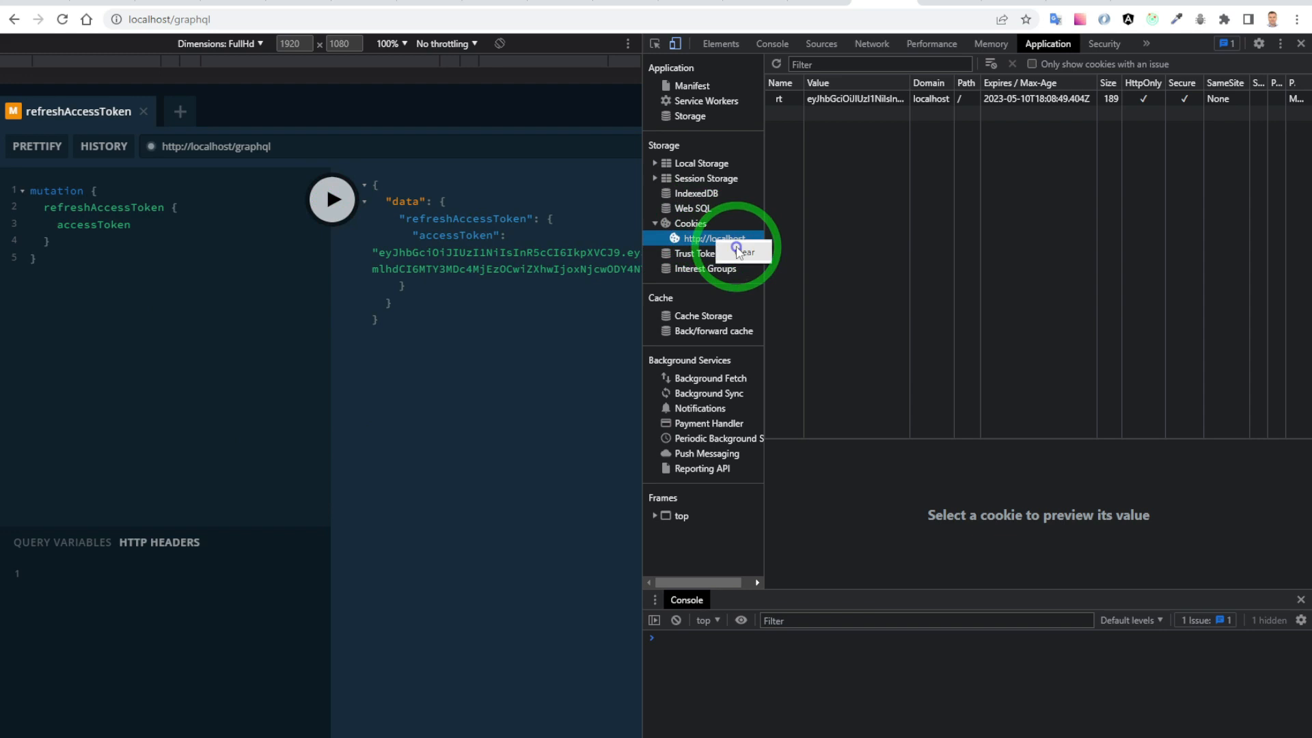
Clear the localhost cookies and rerun the refresh mutation without the rt cookie.
left_click(749, 249)
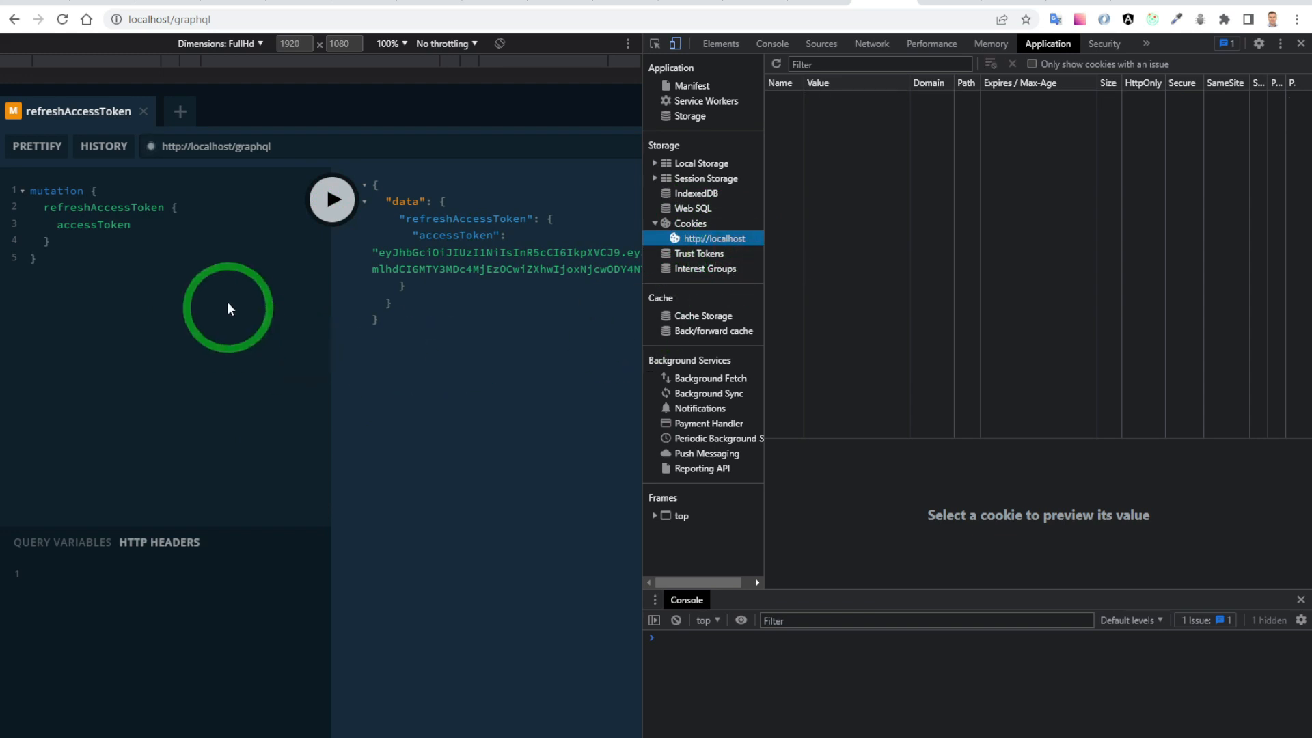
mouse_move(332, 199)
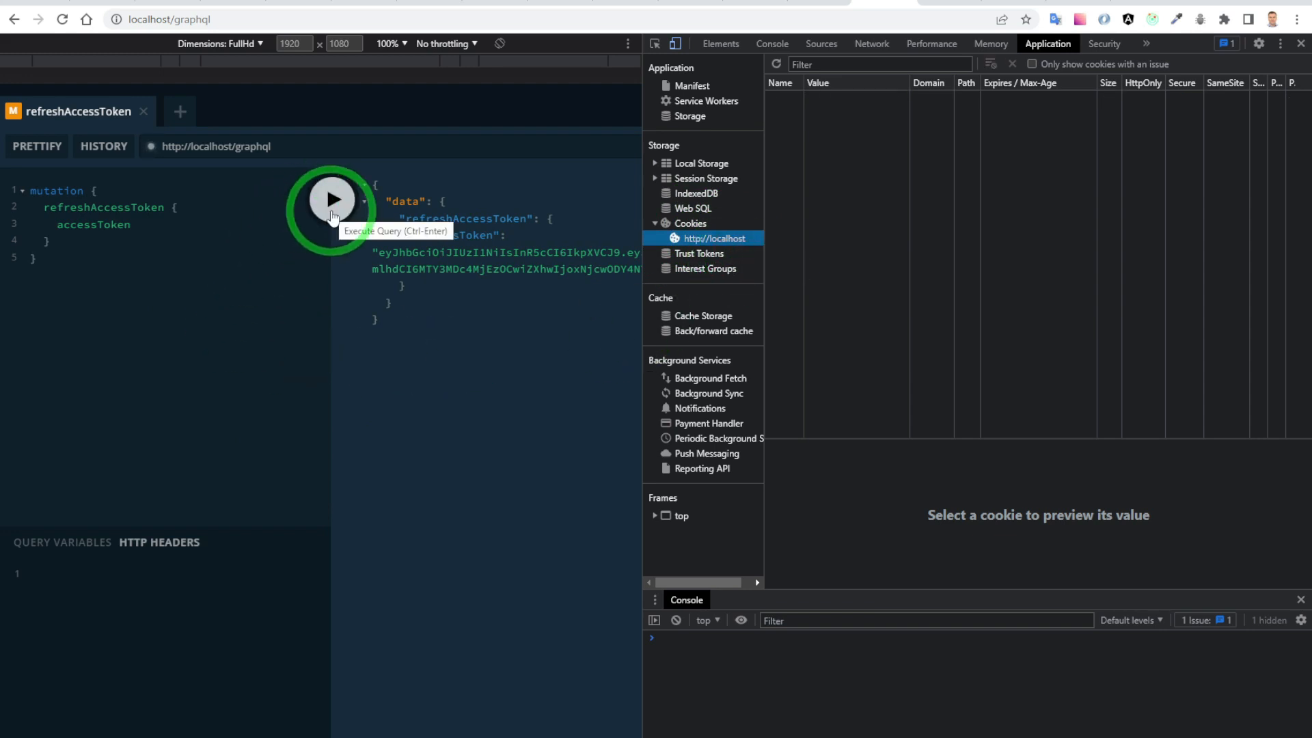
left_click(332, 199)
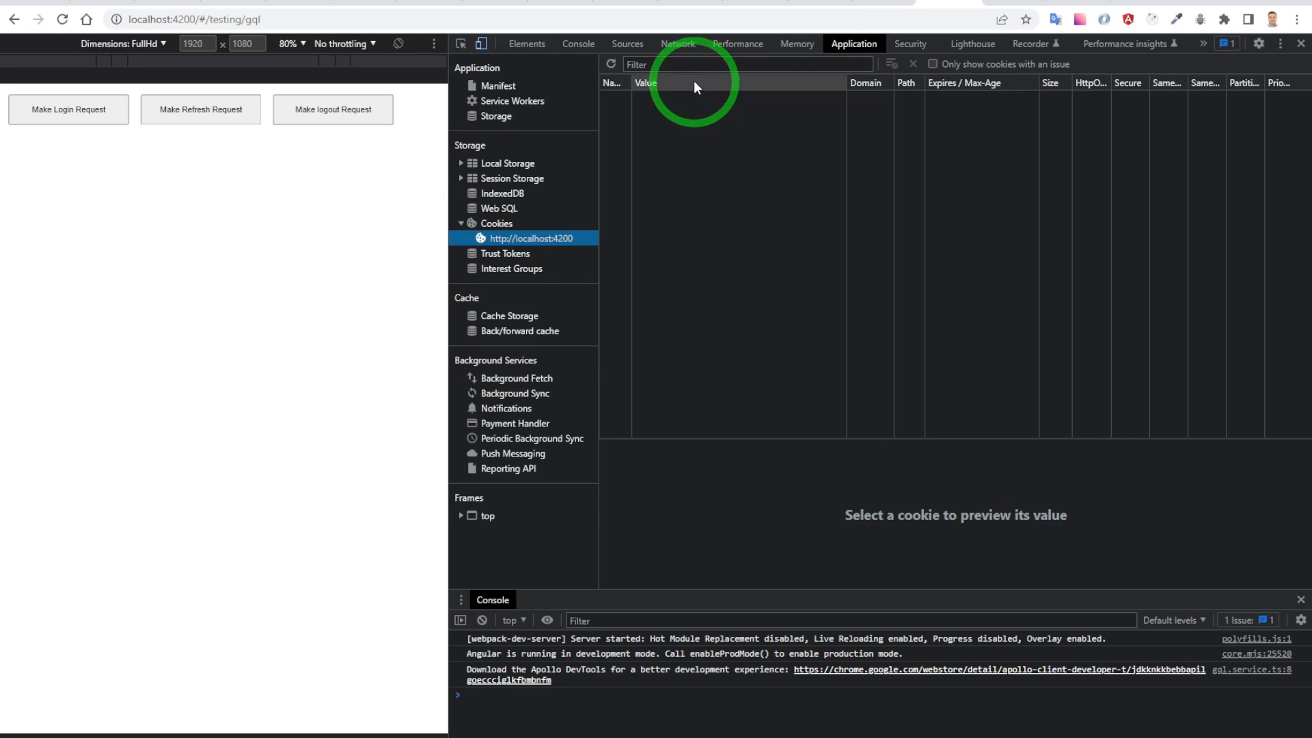
Confirm the login response set the HttpOnly rt cookie, checking Network and Application > Cookies.
left_click(678, 43)
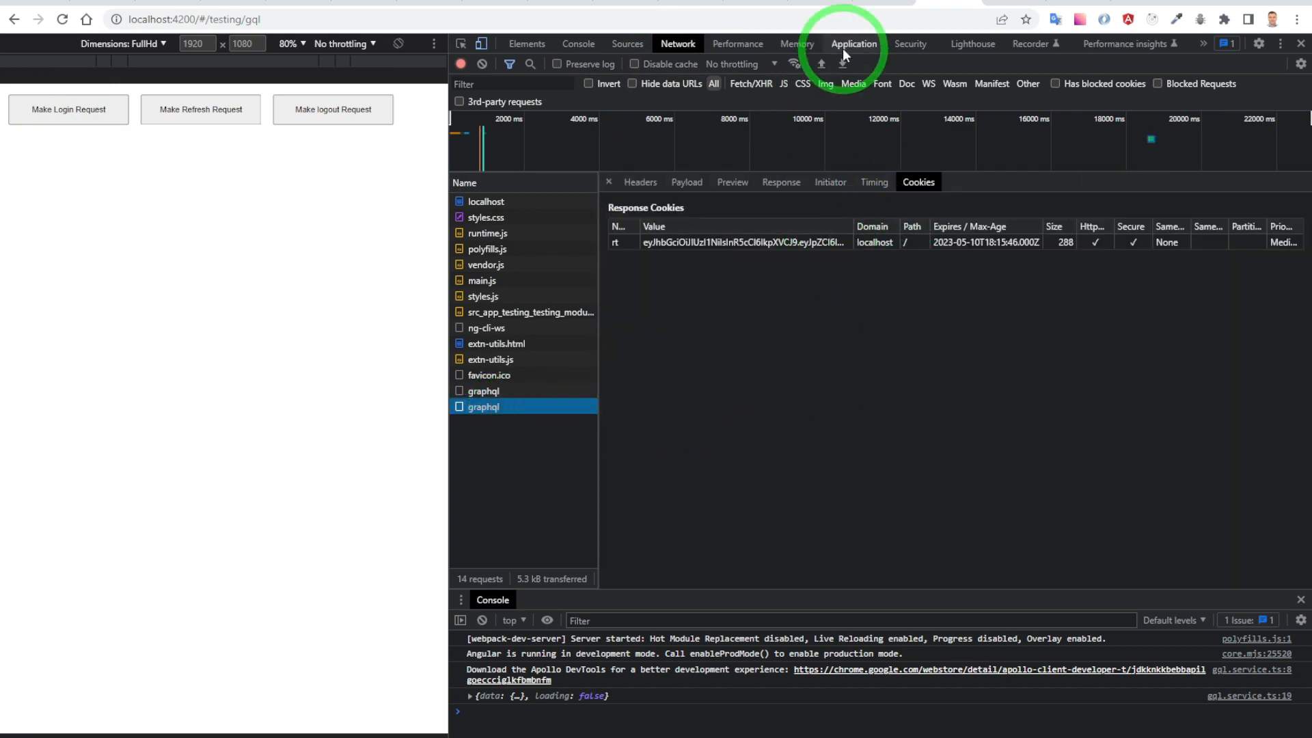
left_click(854, 43)
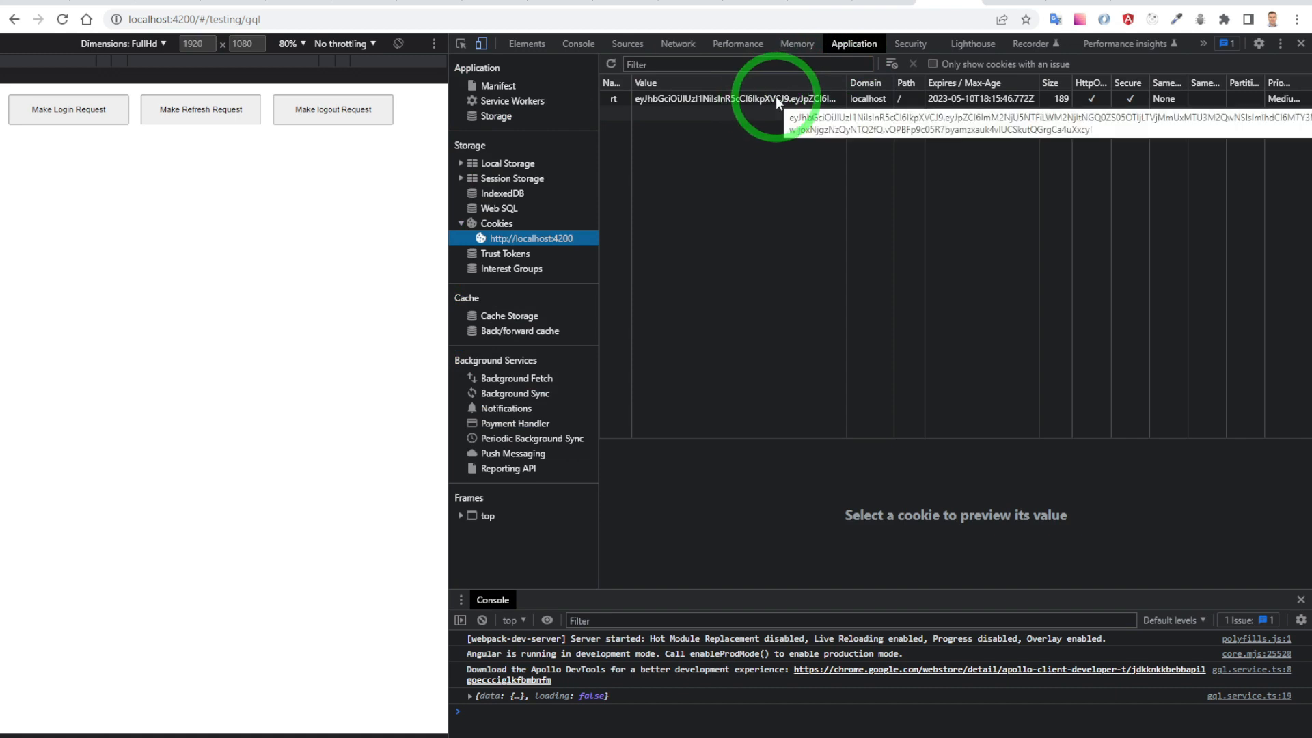
left_click(678, 44)
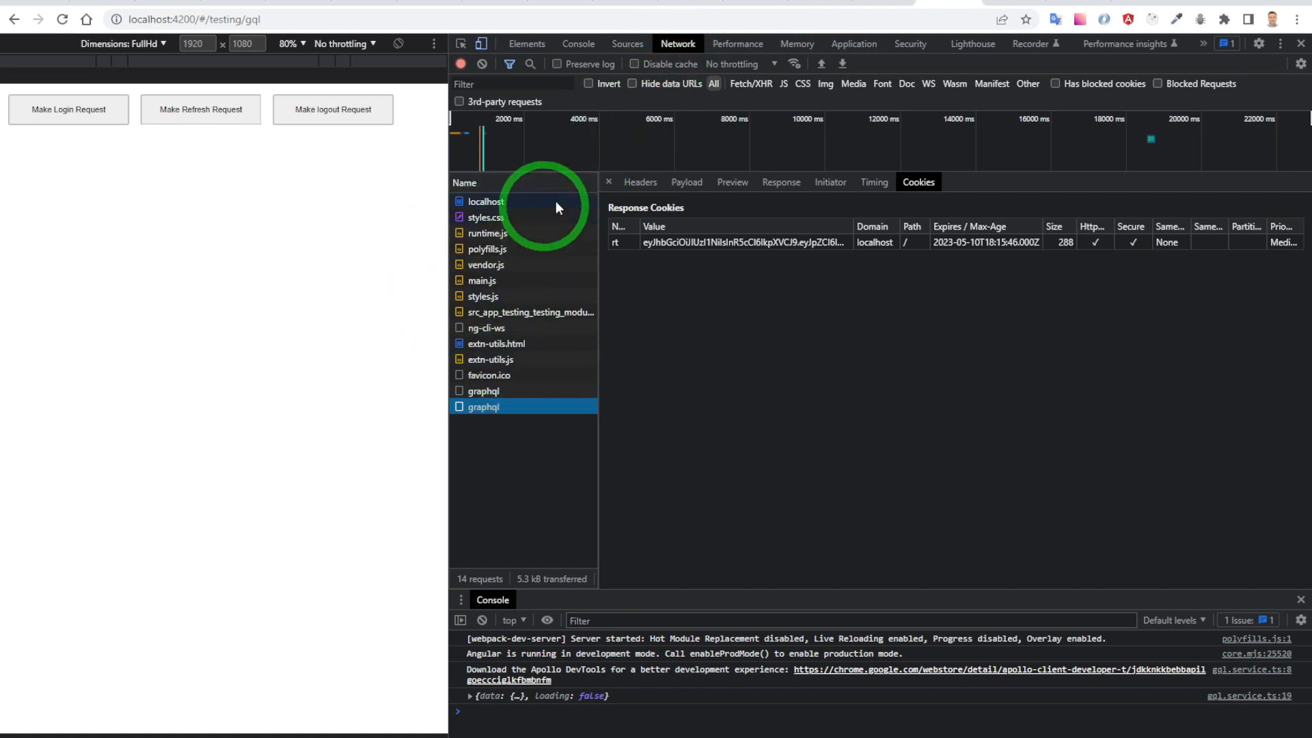
Send a refresh request from the testing page and inspect its graphql request cookies.
left_click(200, 110)
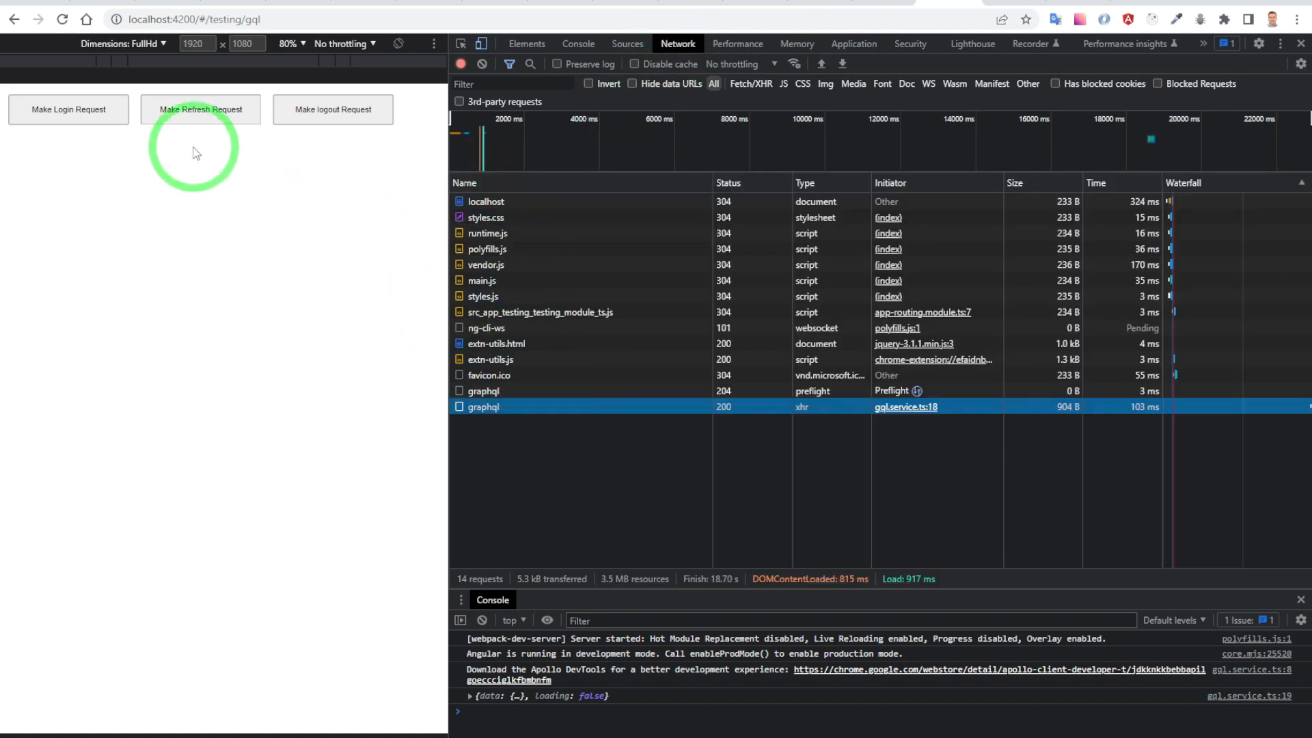
left_click(200, 109)
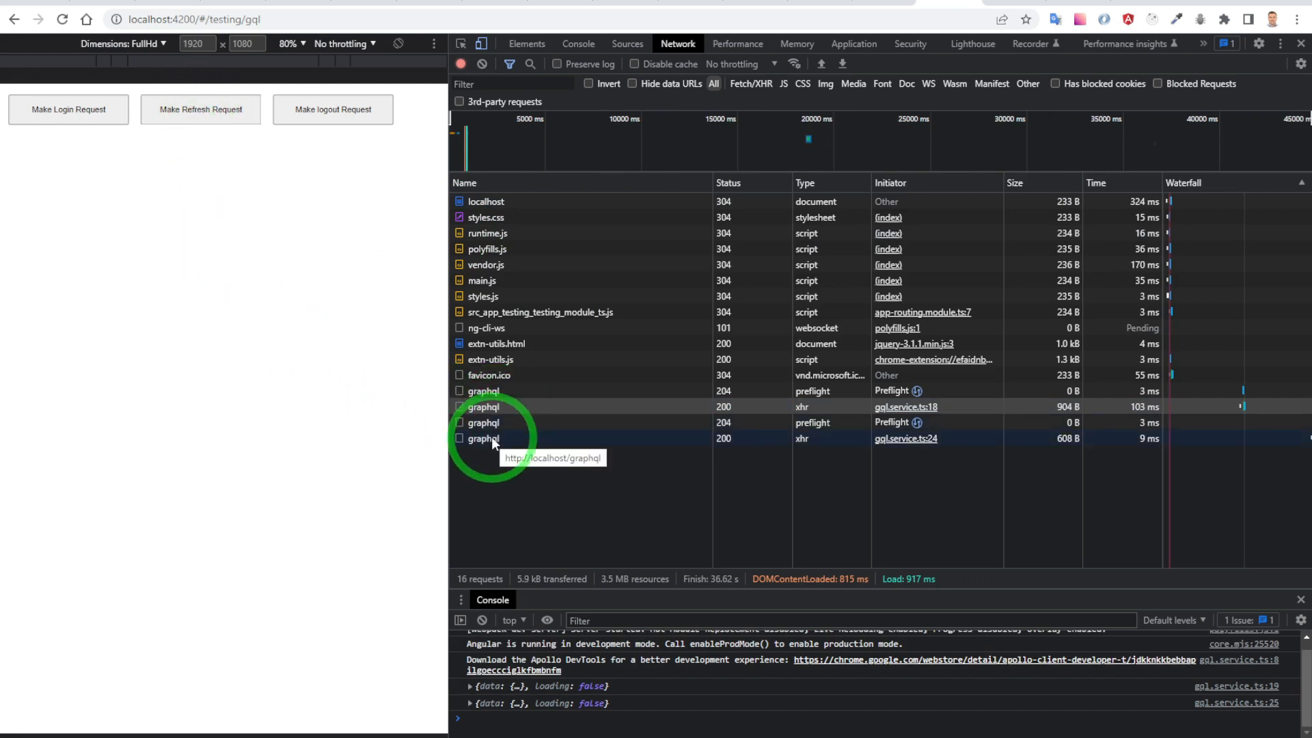
left_click(484, 438)
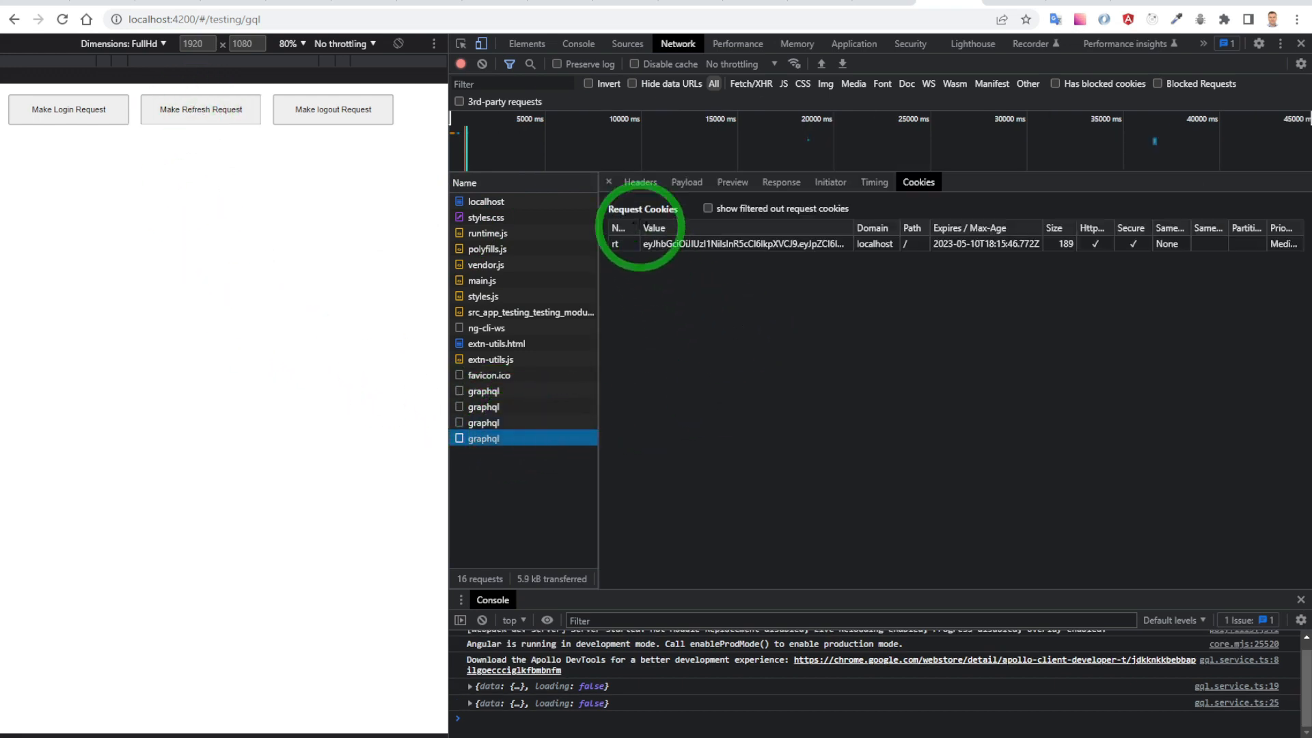
mouse_move(660, 218)
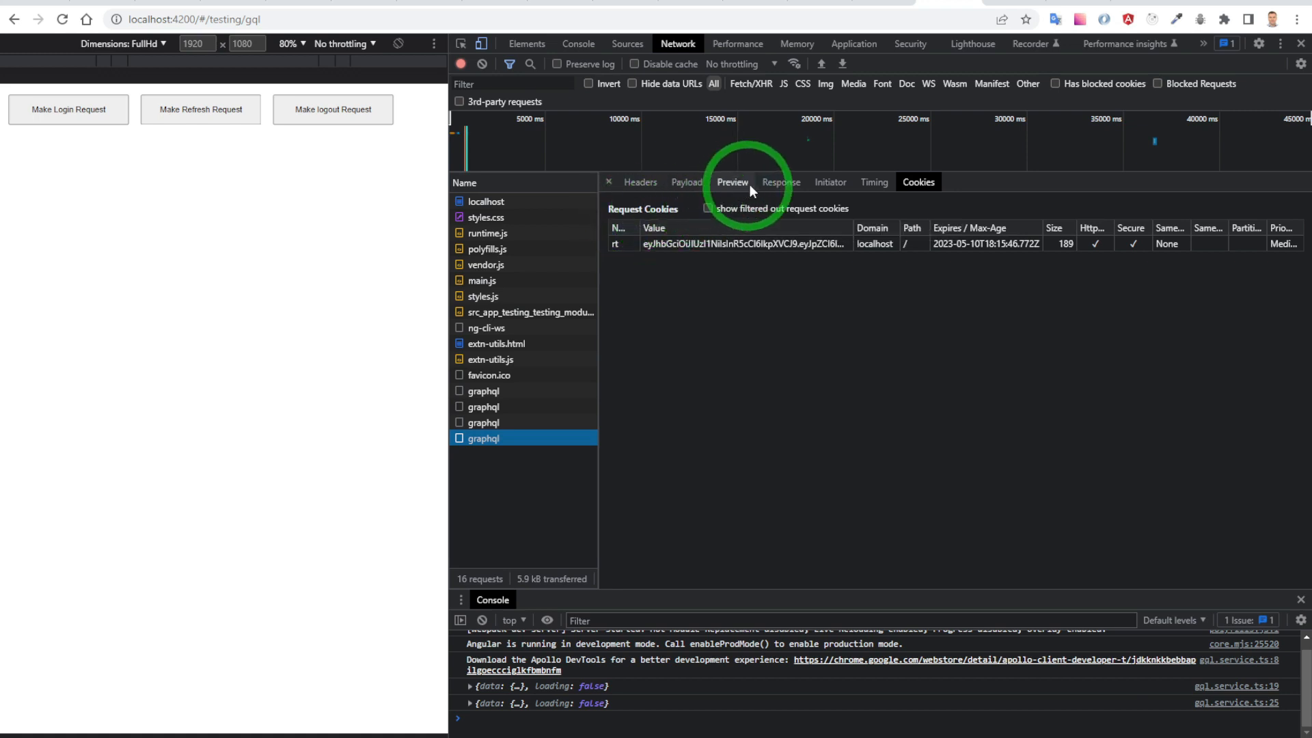
left_click(732, 182)
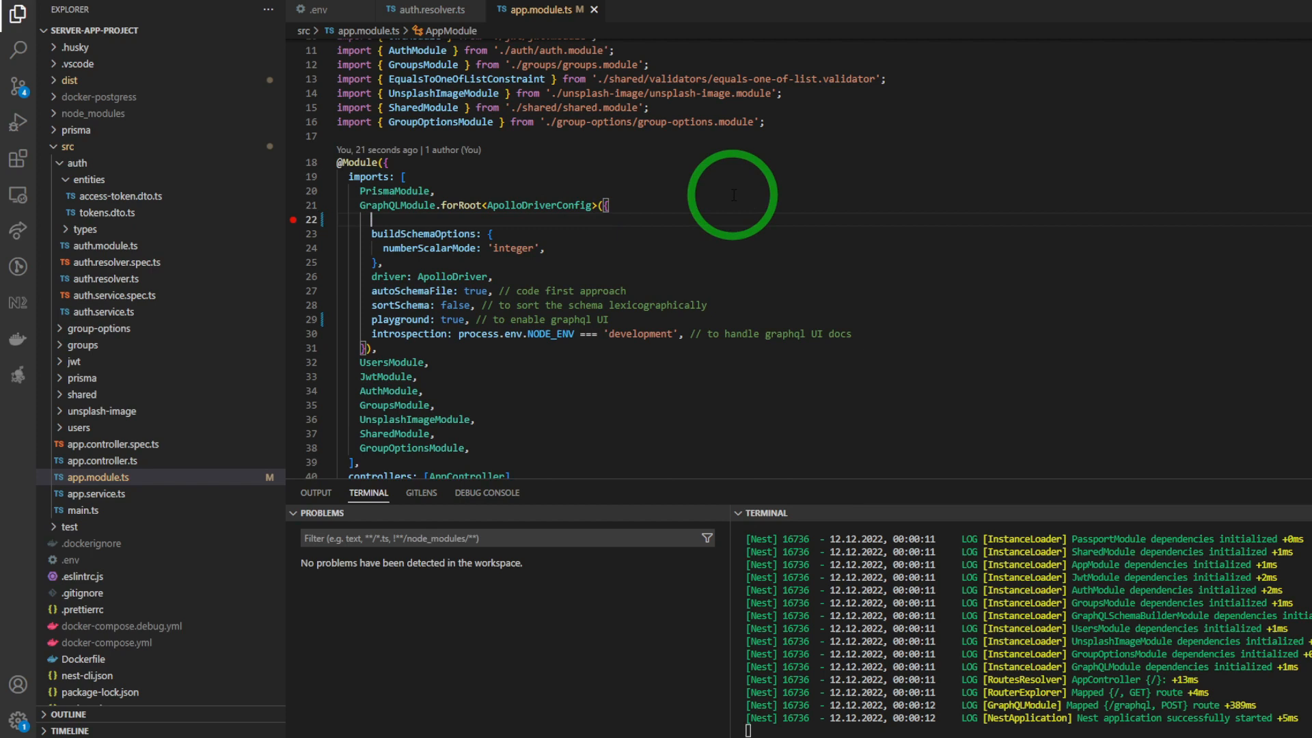
Add context ({ req, res }) to app.module.ts and app.use(cookieParser()) to main.ts.
type("context: ({ req, res }) => ({ req, res }),")
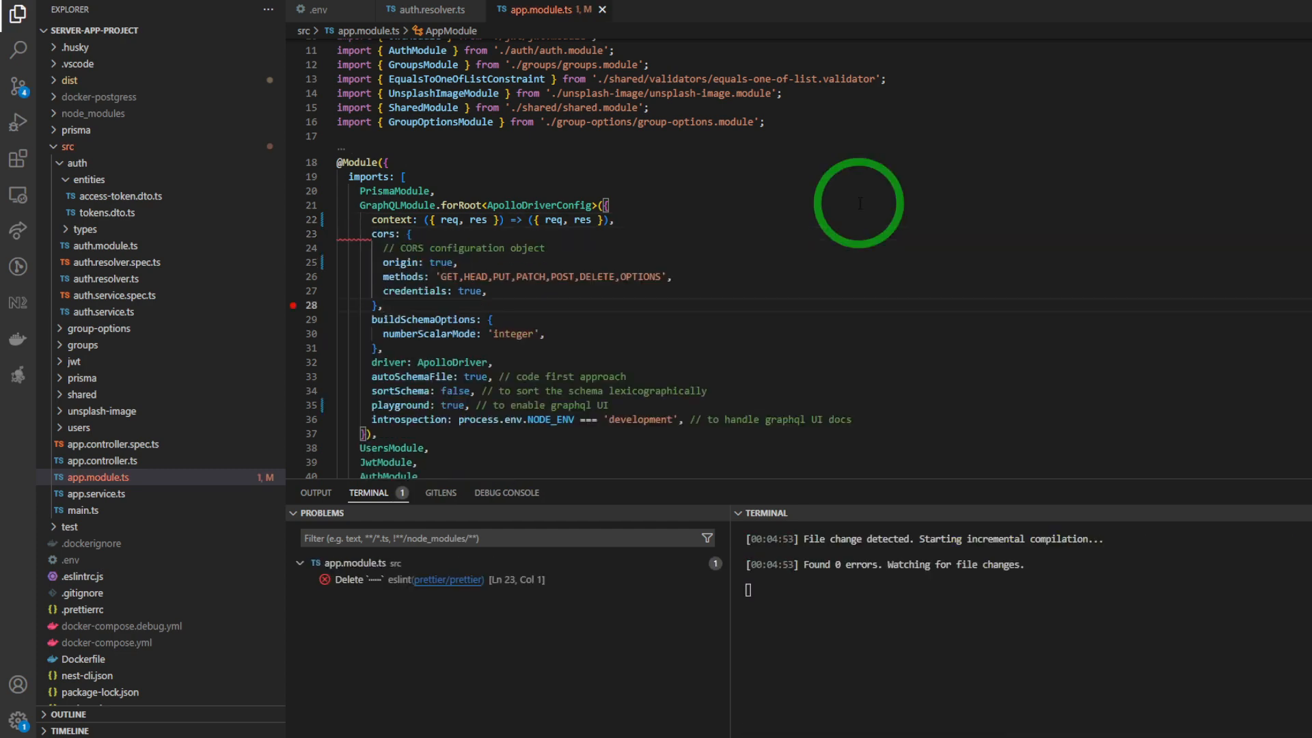
key("ctrl+s")
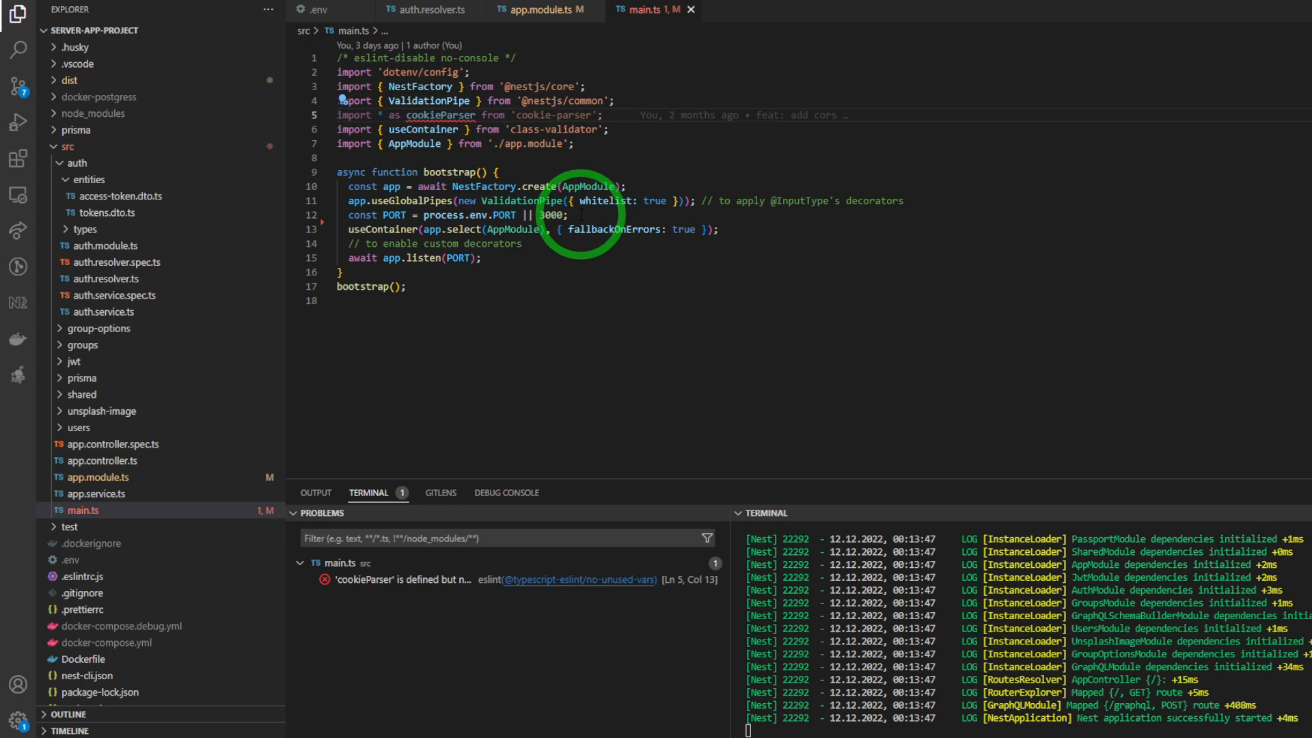
key("Enter")
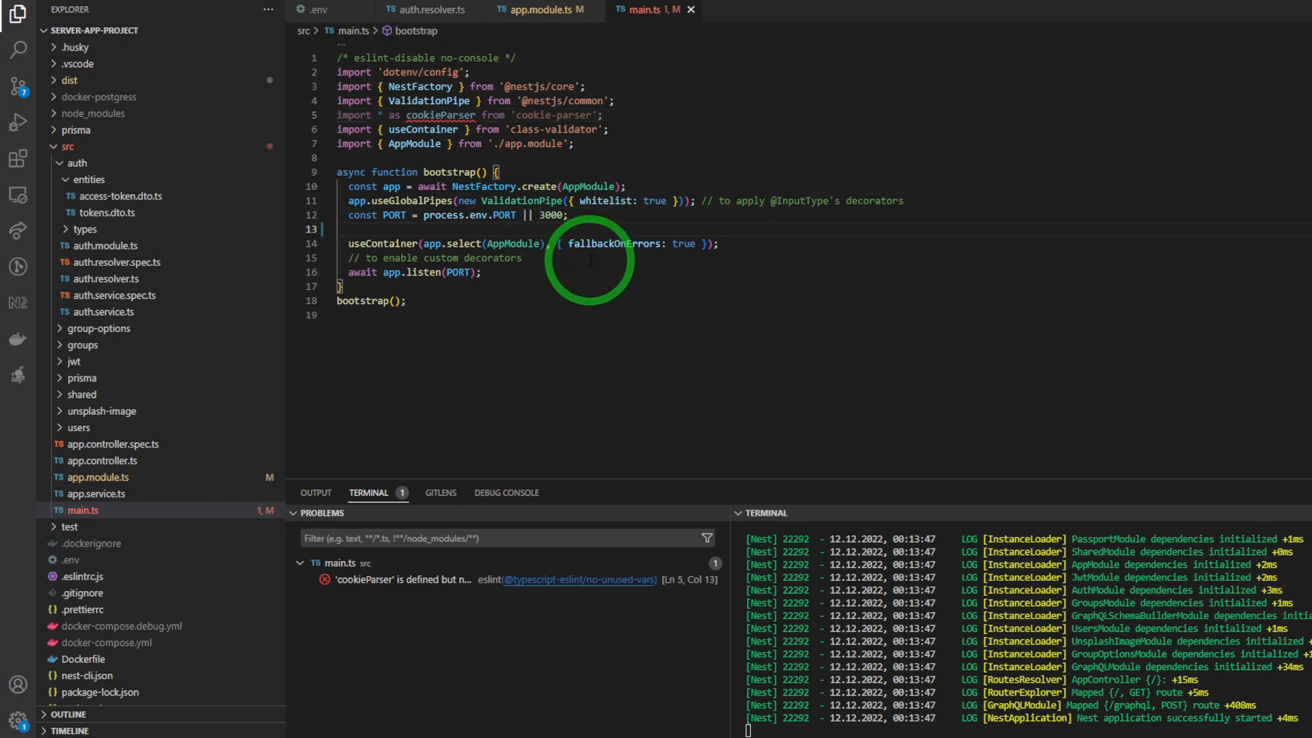
type("app.use(cookieParser());")
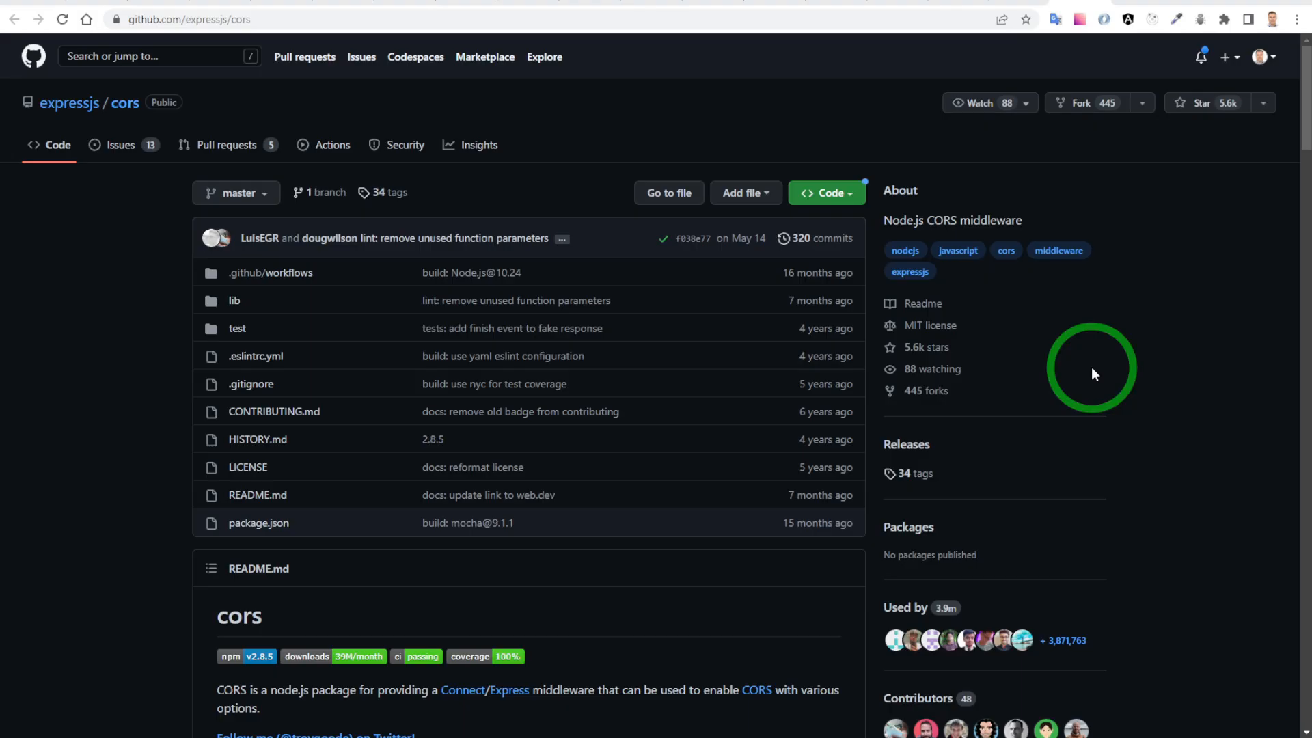
Scroll the expressjs/cors README down to the Configuration Options and credentials setting.
scroll("down", 3)
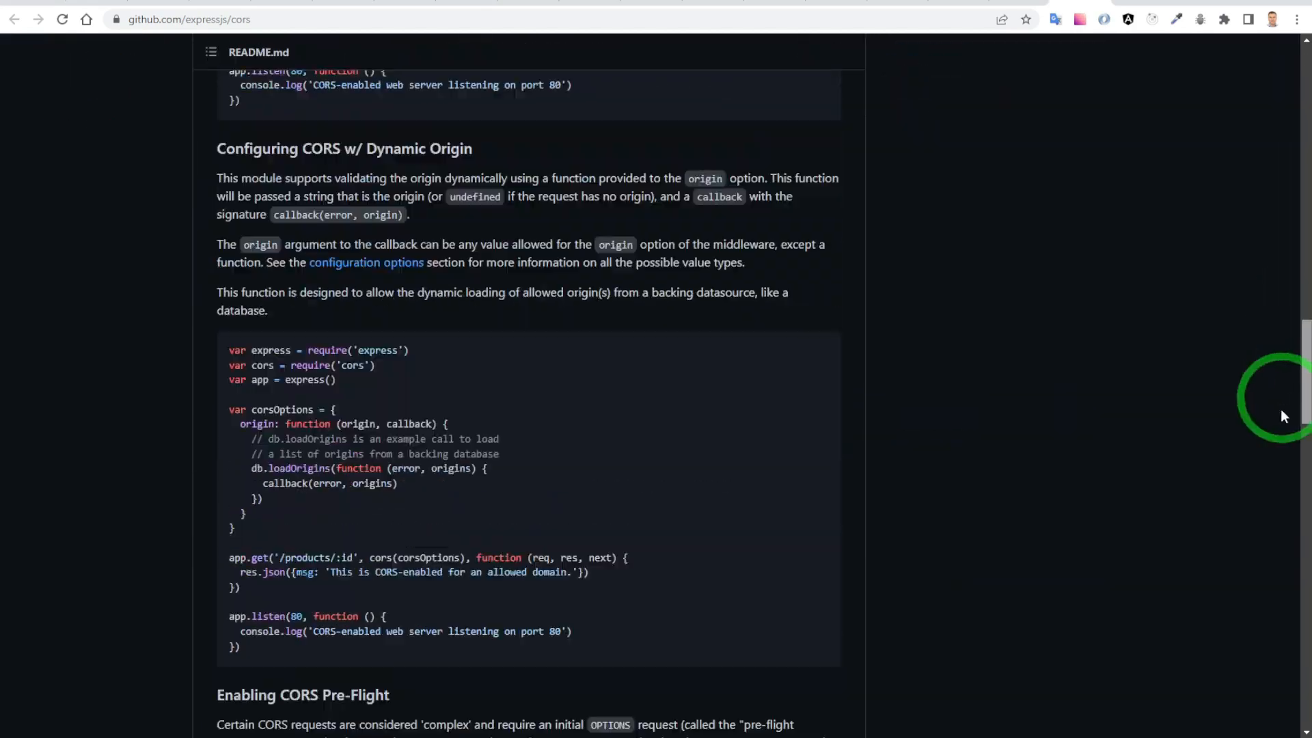
scroll("down", 3)
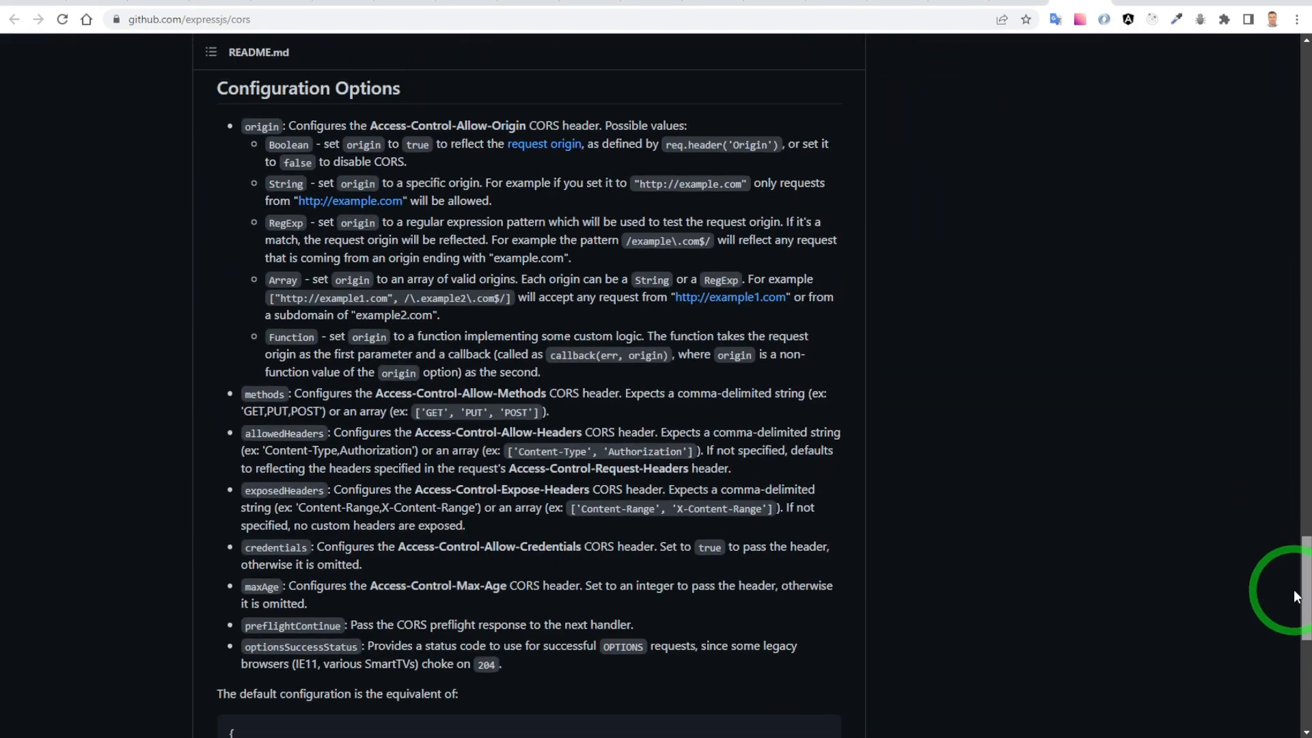
mouse_move(946, 239)
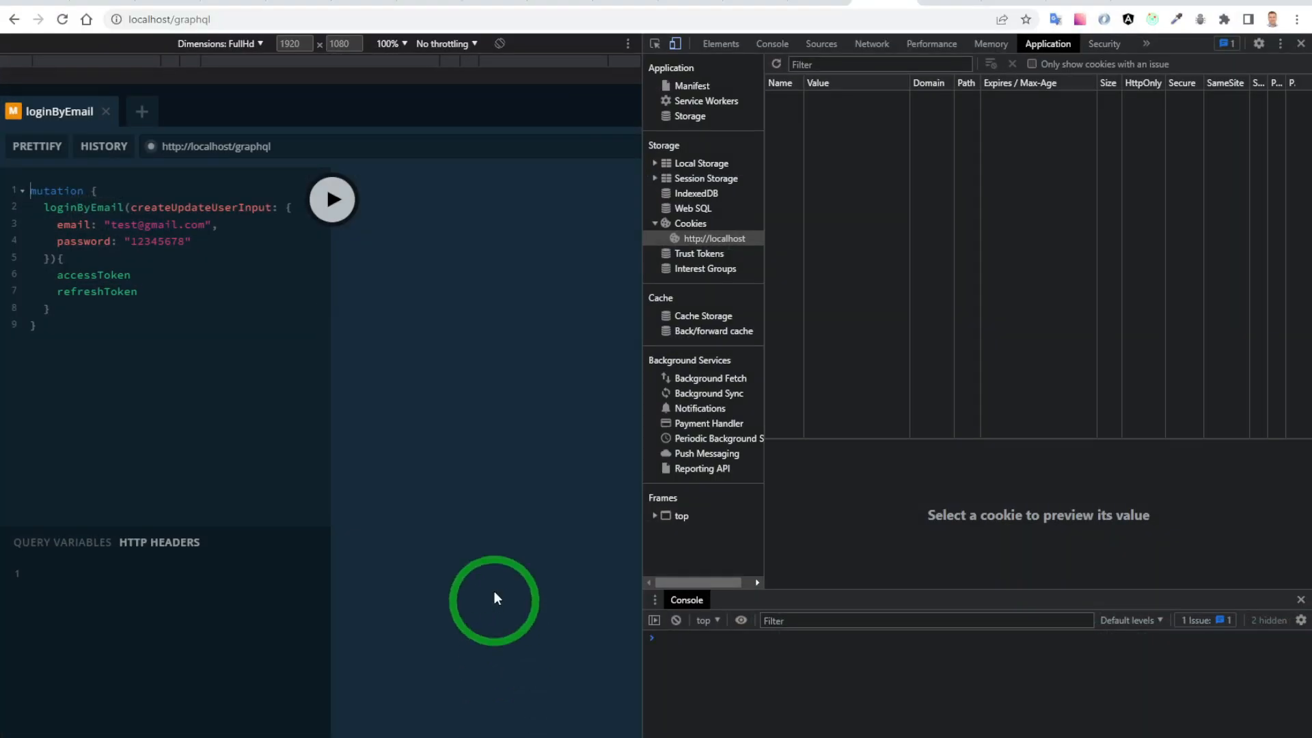
mouse_move(444, 337)
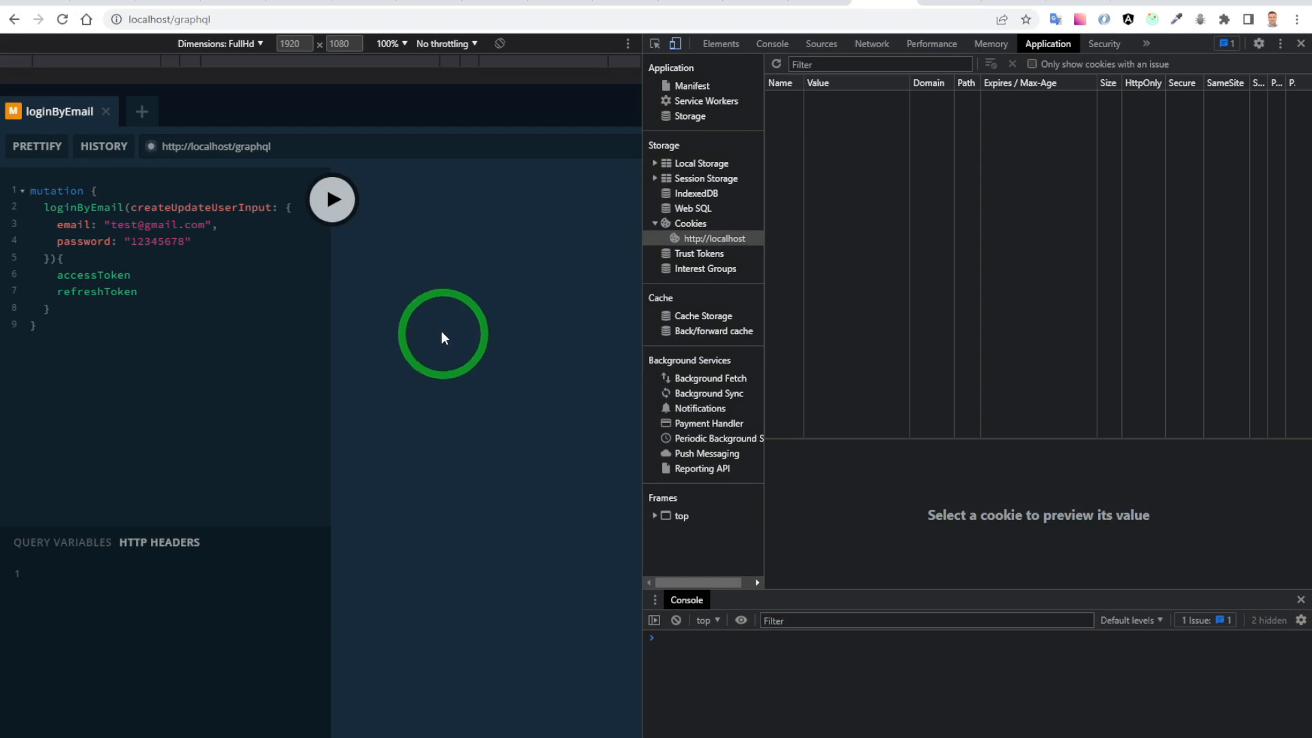
Run loginByEmail requesting accessToken and refreshToken, with no localhost cookies stored.
left_click(332, 199)
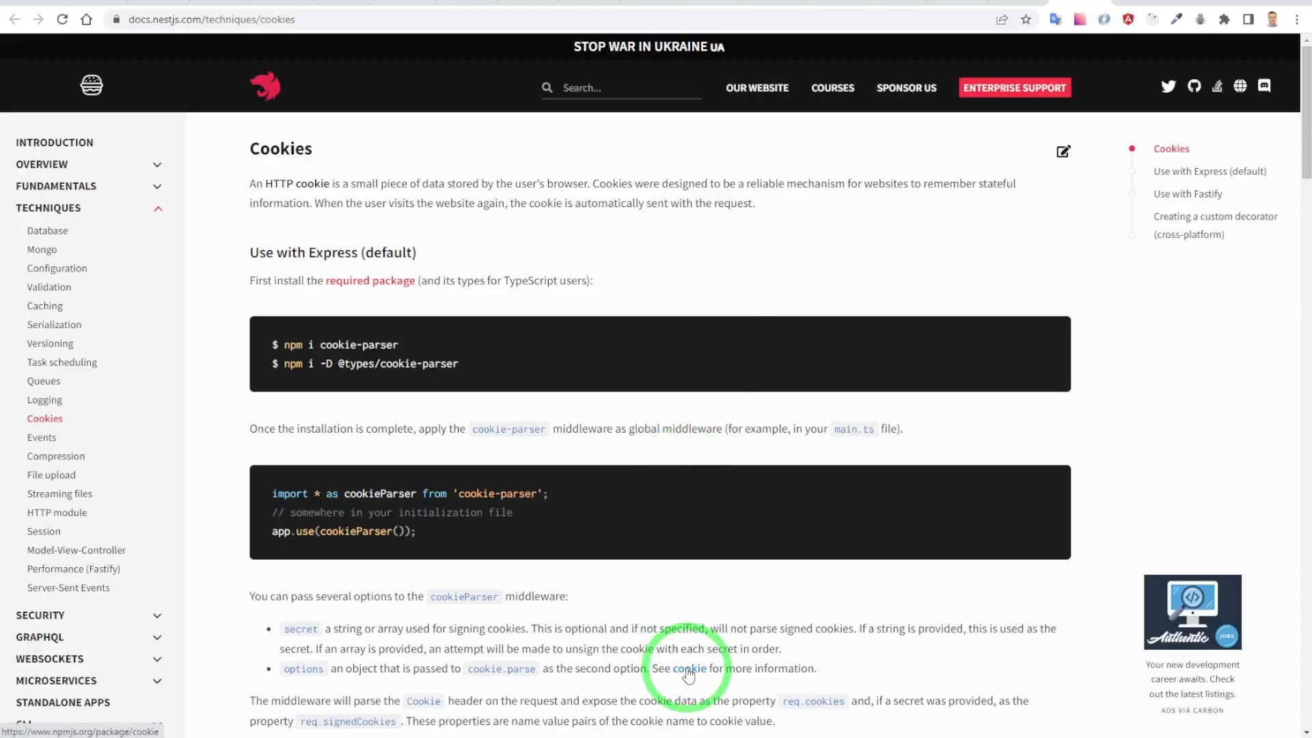
Follow the NestJS docs' cookie package link, then scroll Apollo's Configuring Playground docs.
left_click(692, 669)
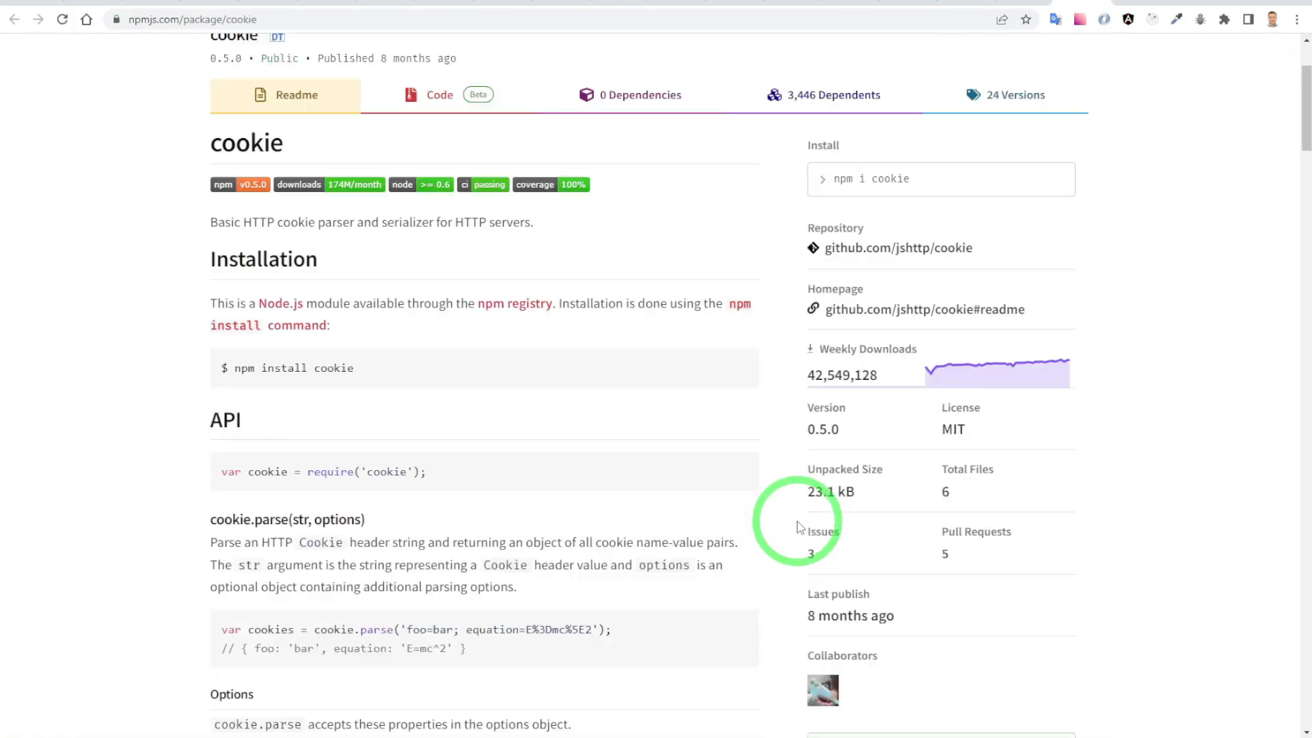
scroll("down", 3)
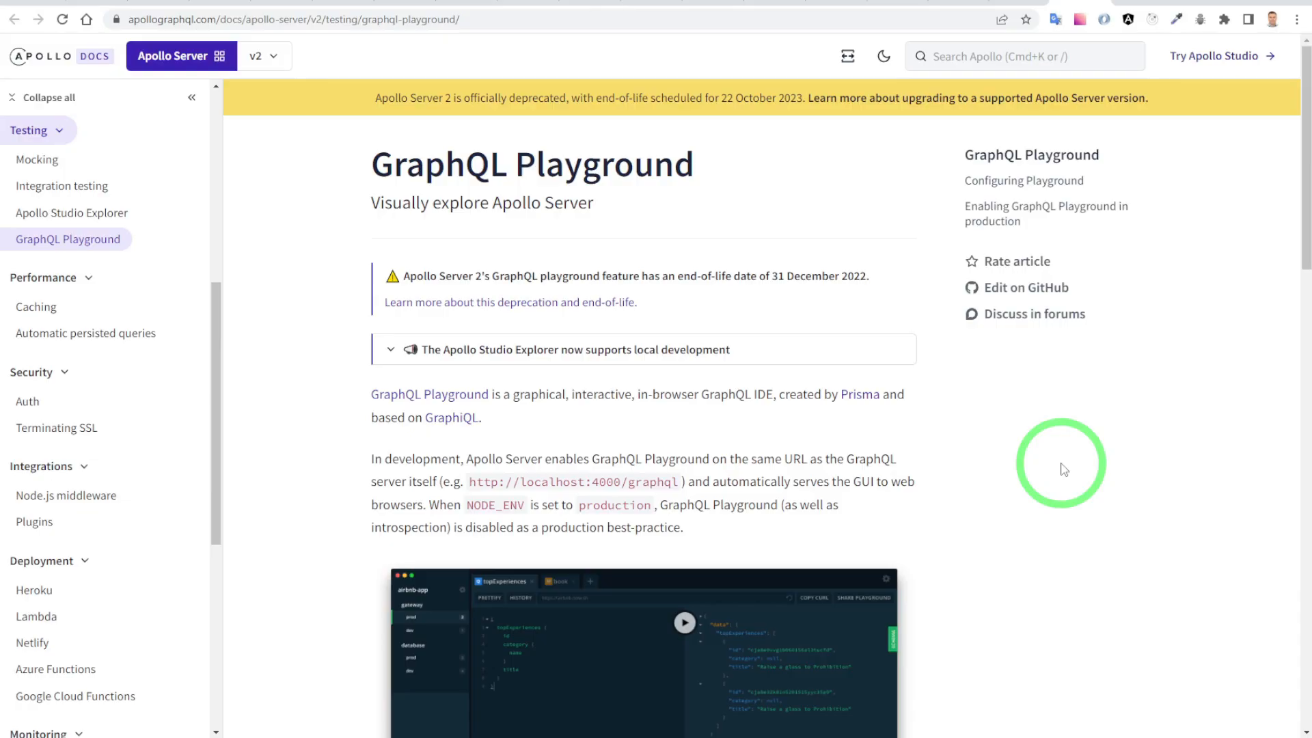
scroll("down", 3)
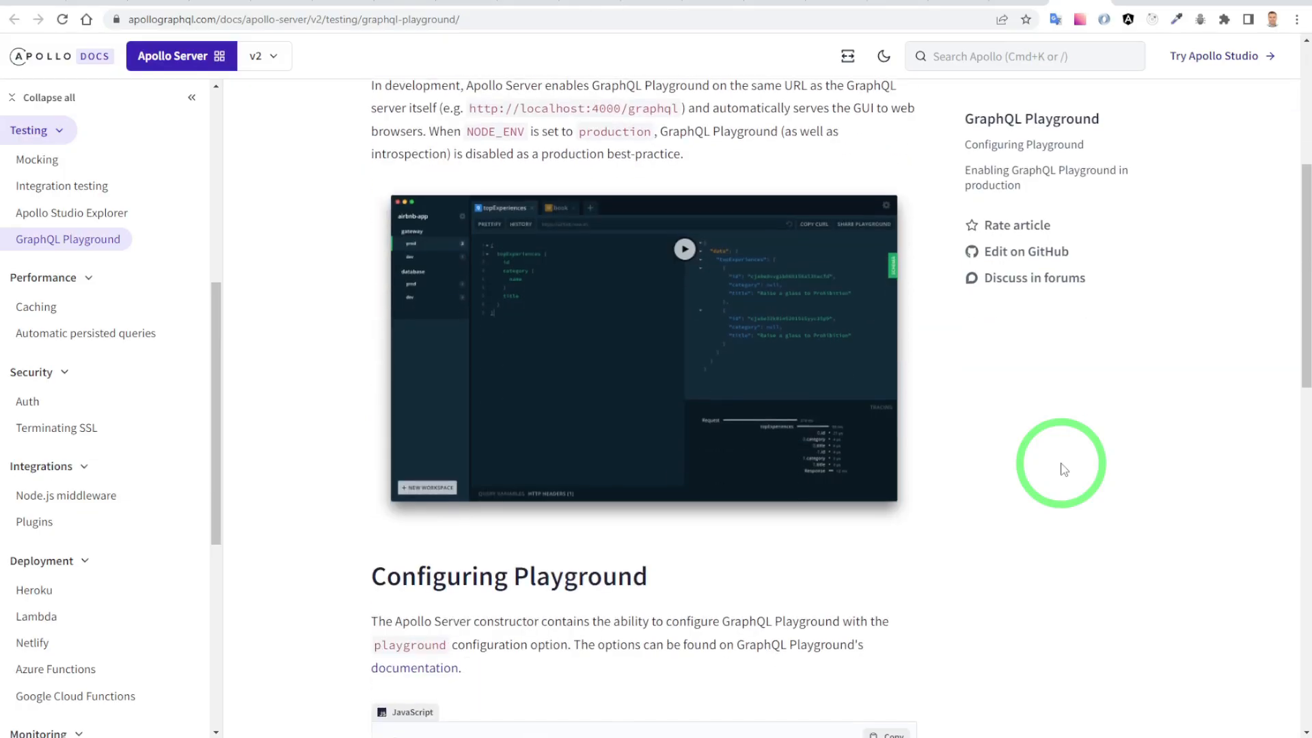
scroll("down", 3)
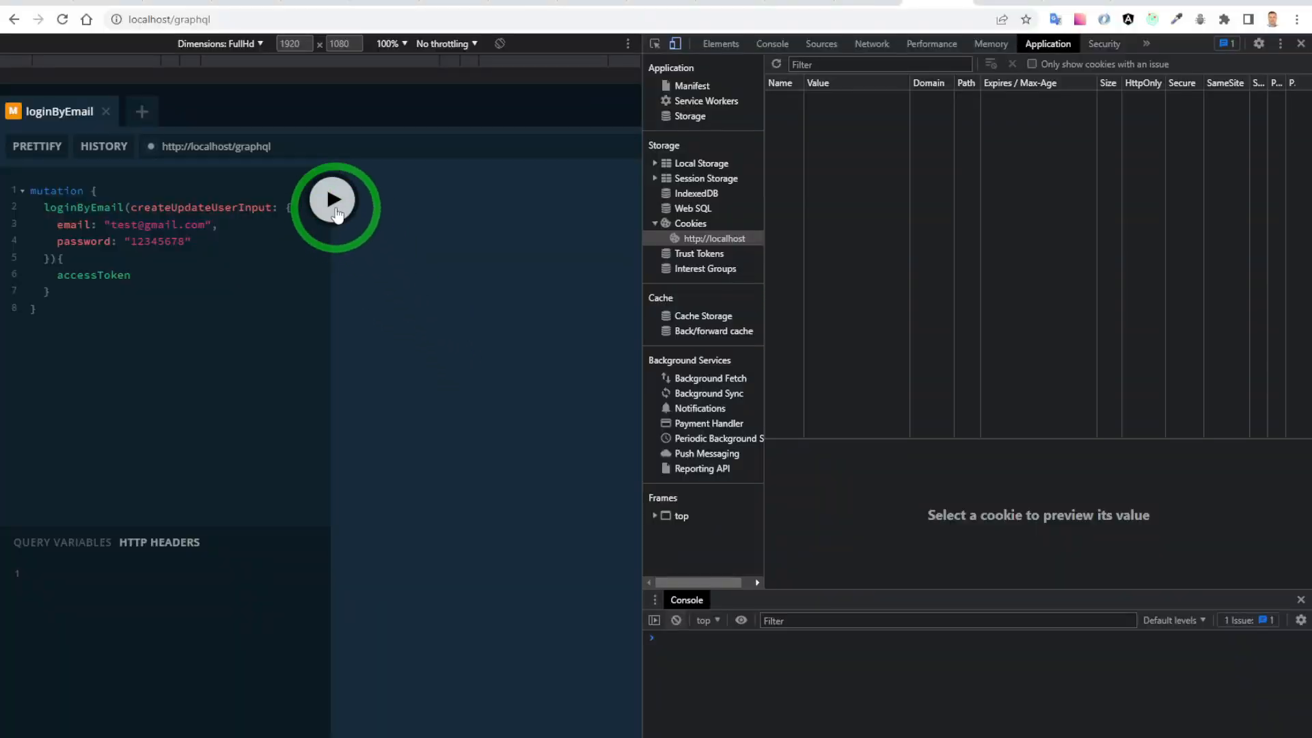
Run login requesting only accessToken, storing the HttpOnly, Secure rt cookie, then run refreshAccessToken.
left_click(333, 200)
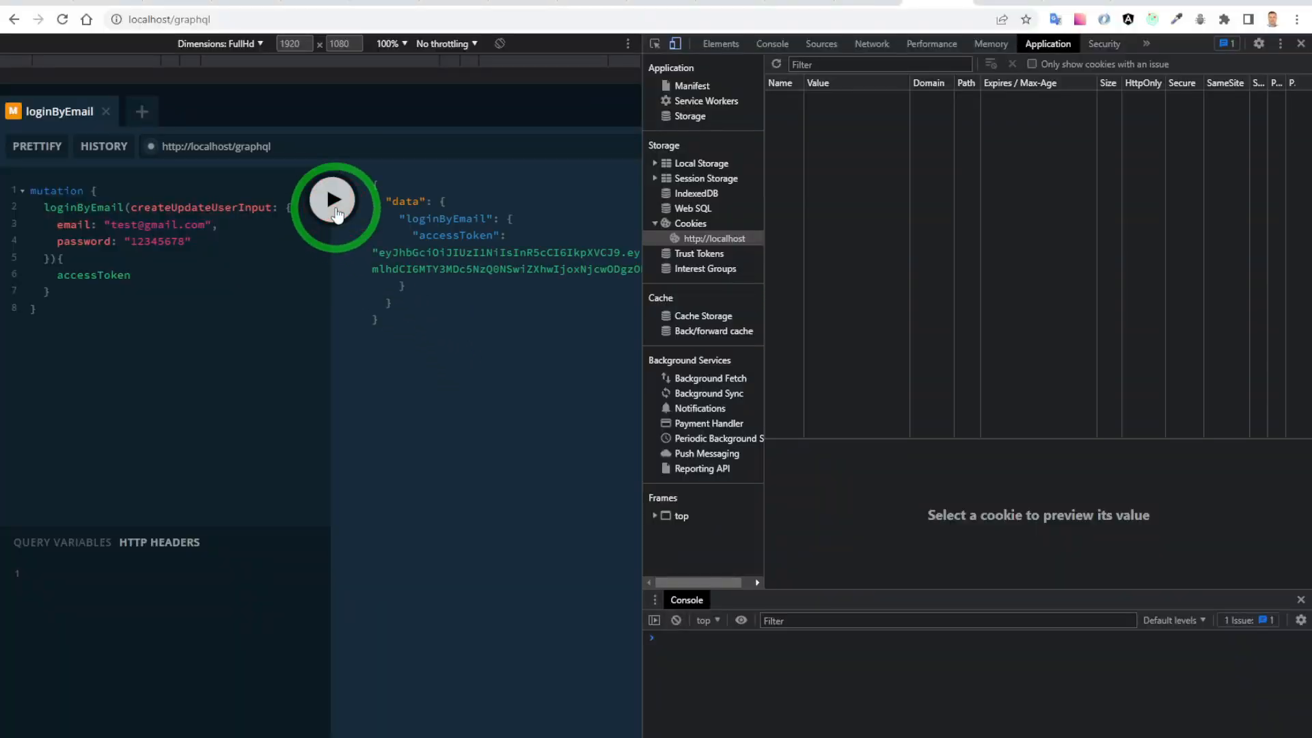
left_click(332, 200)
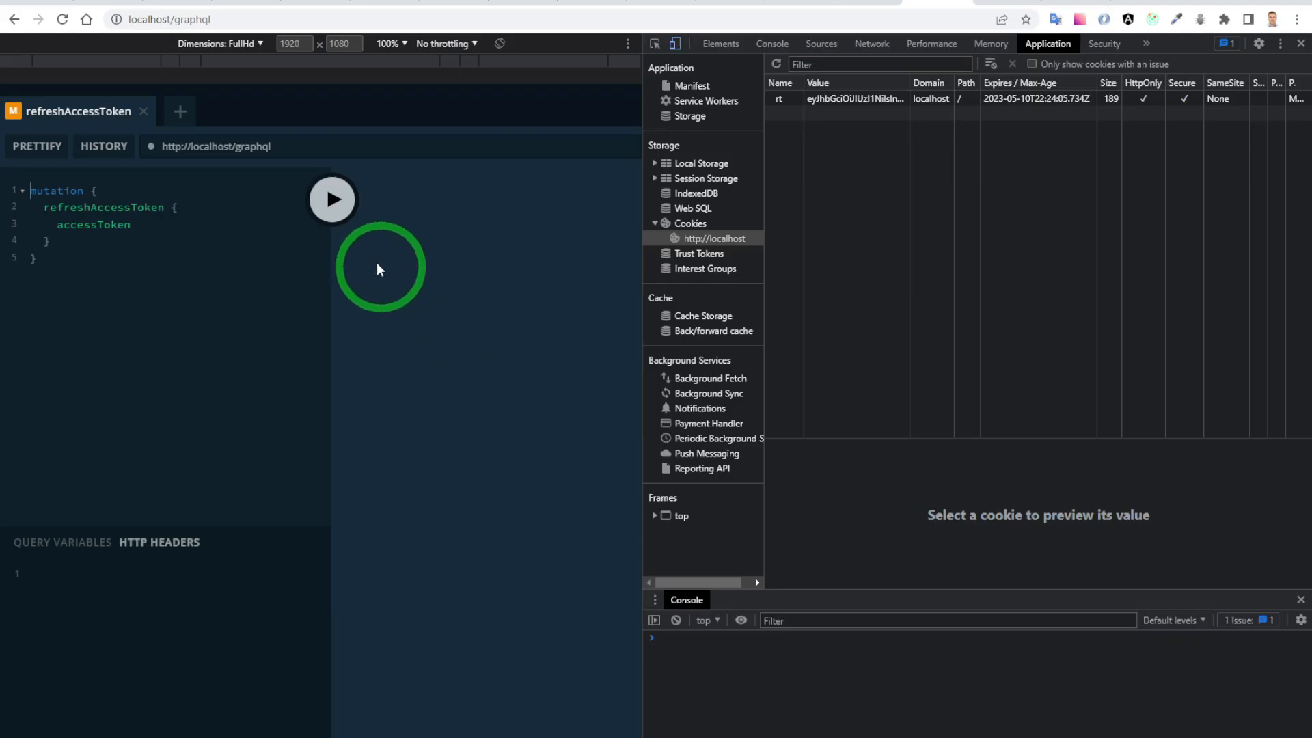
left_click(332, 200)
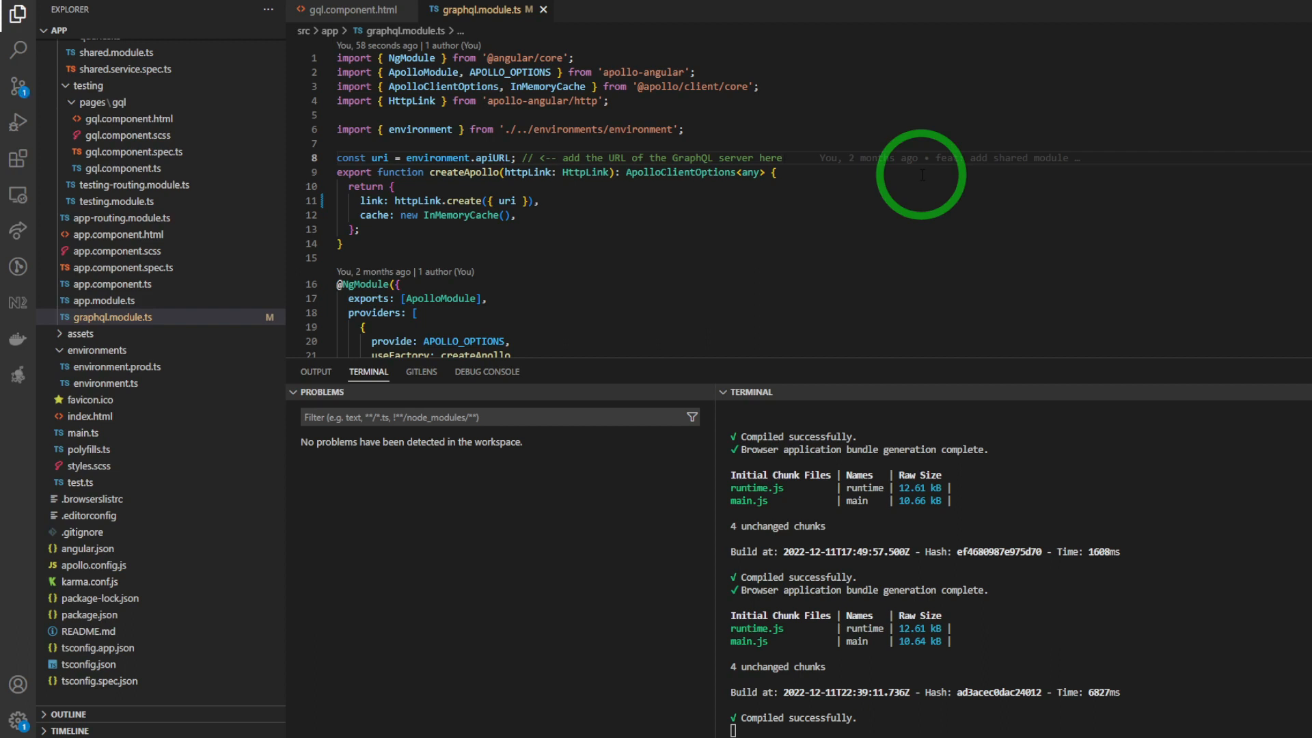
mouse_move(508, 205)
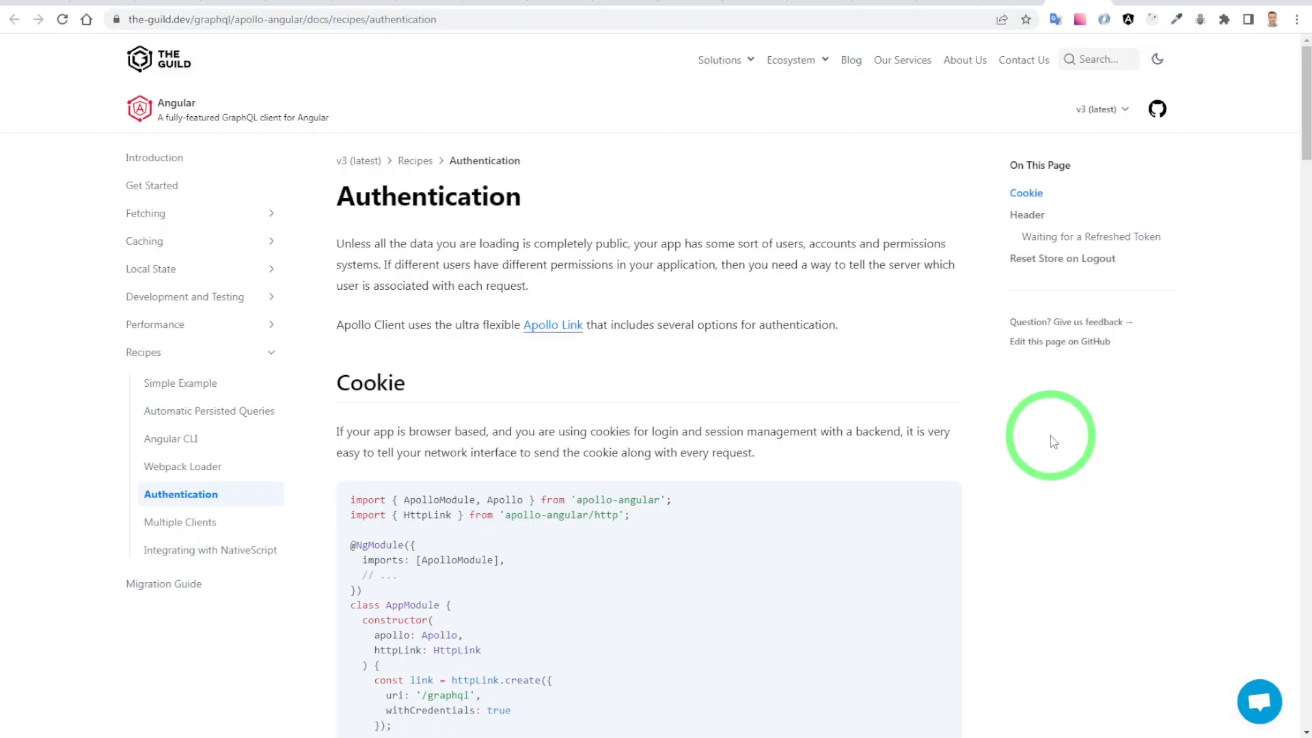
Scroll the Apollo Angular Authentication recipe to the withCredentials: true example.
scroll("down", 3)
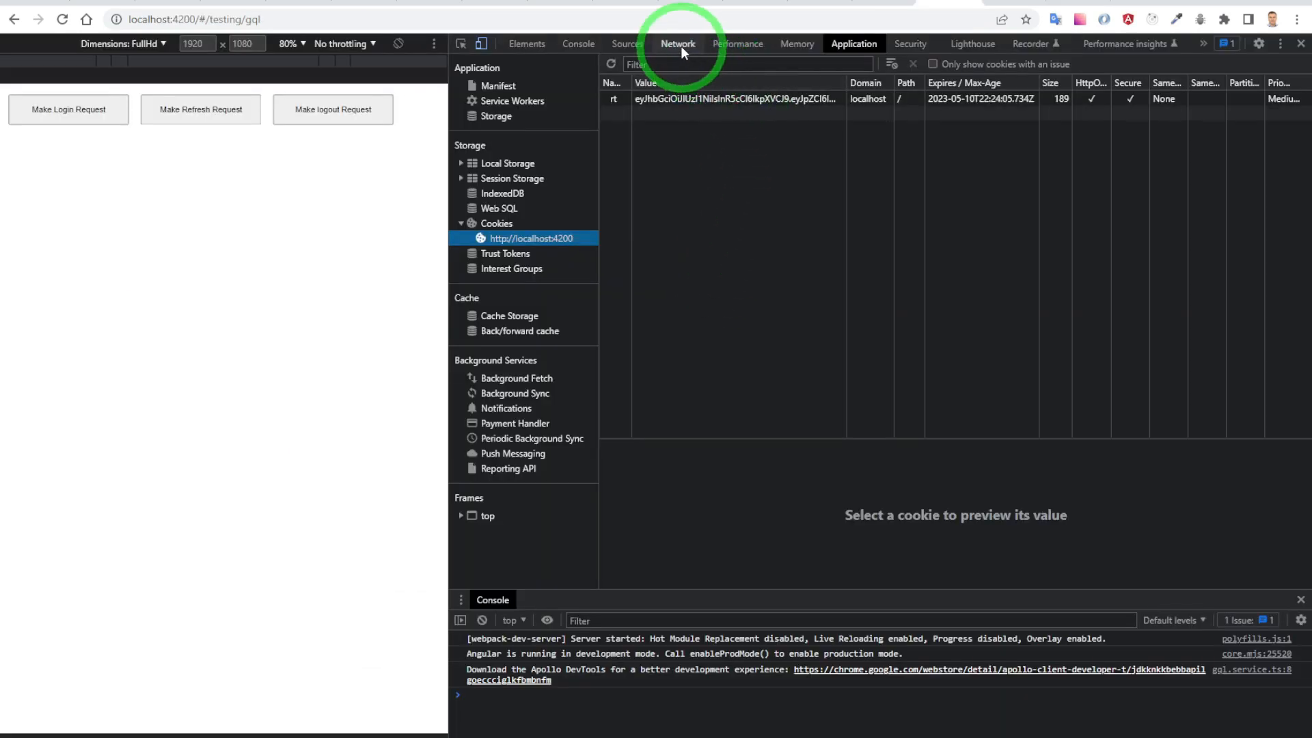
Inspect the Angular app's 200 graphql request, whose preview shows refreshAccessToken data.
left_click(677, 44)
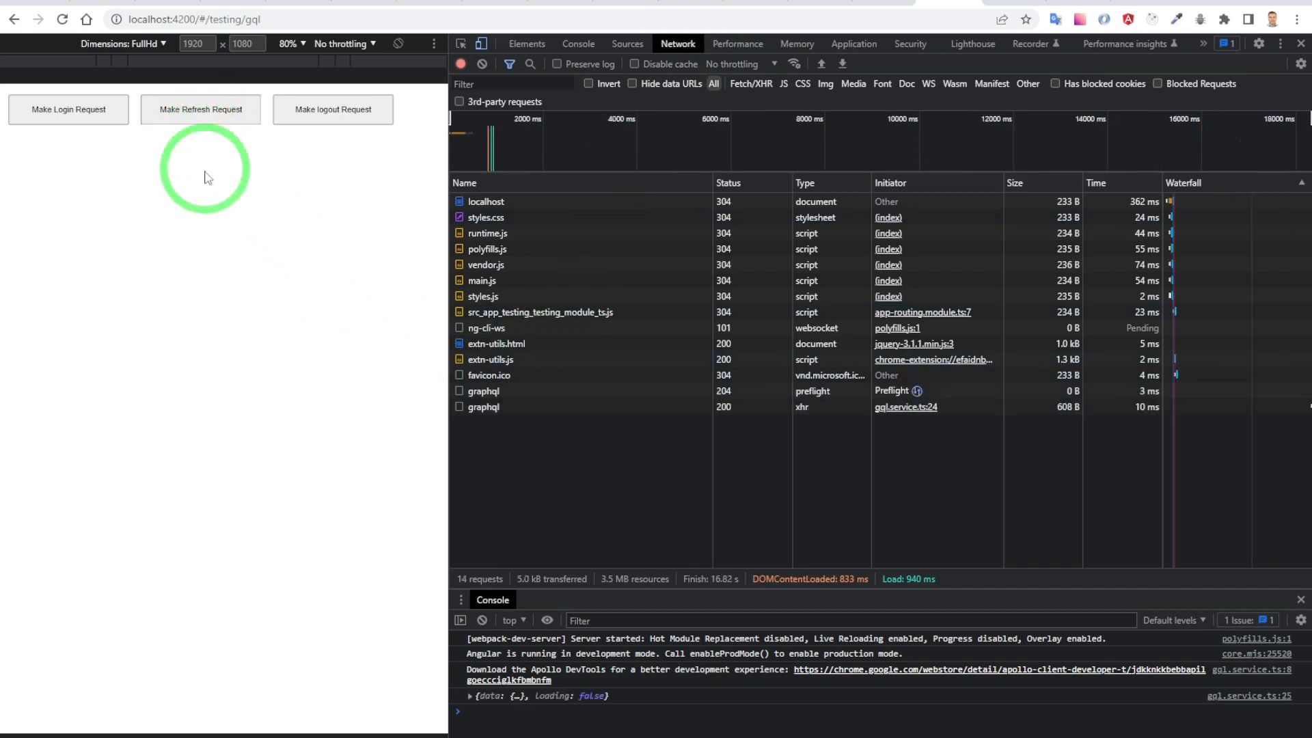
left_click(483, 407)
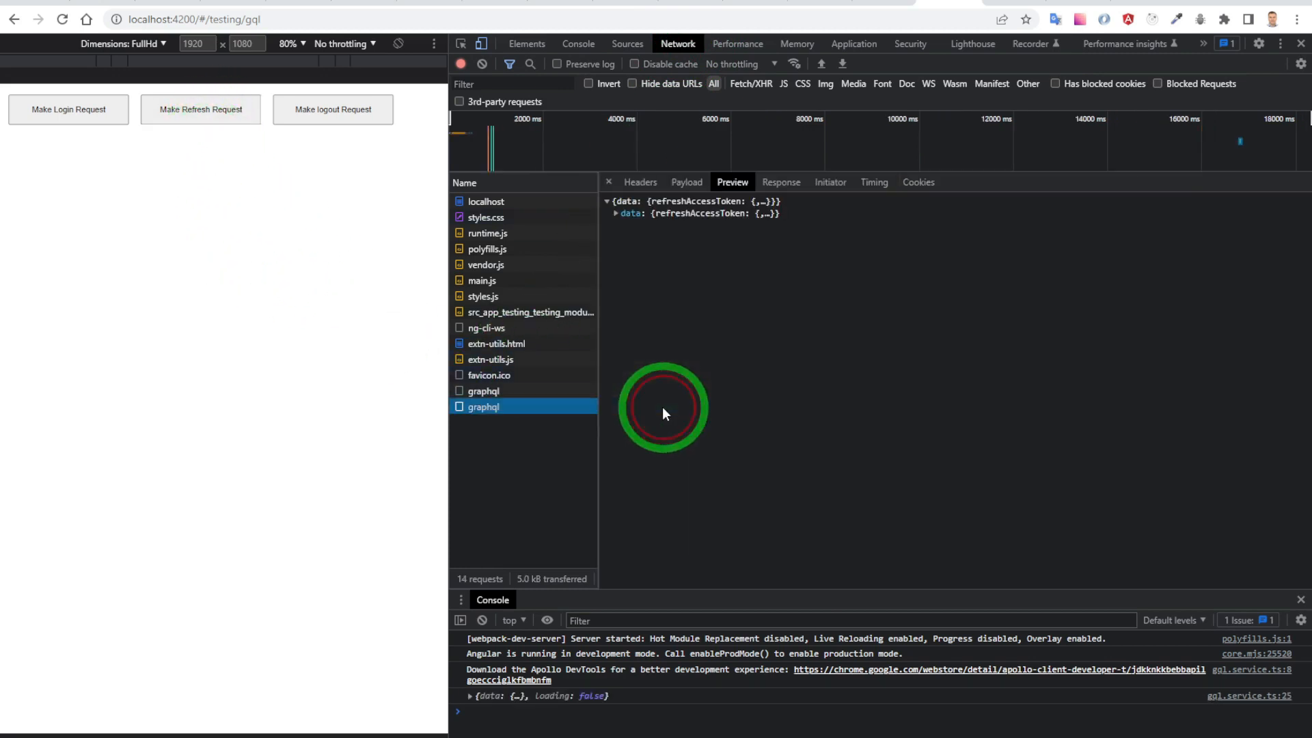